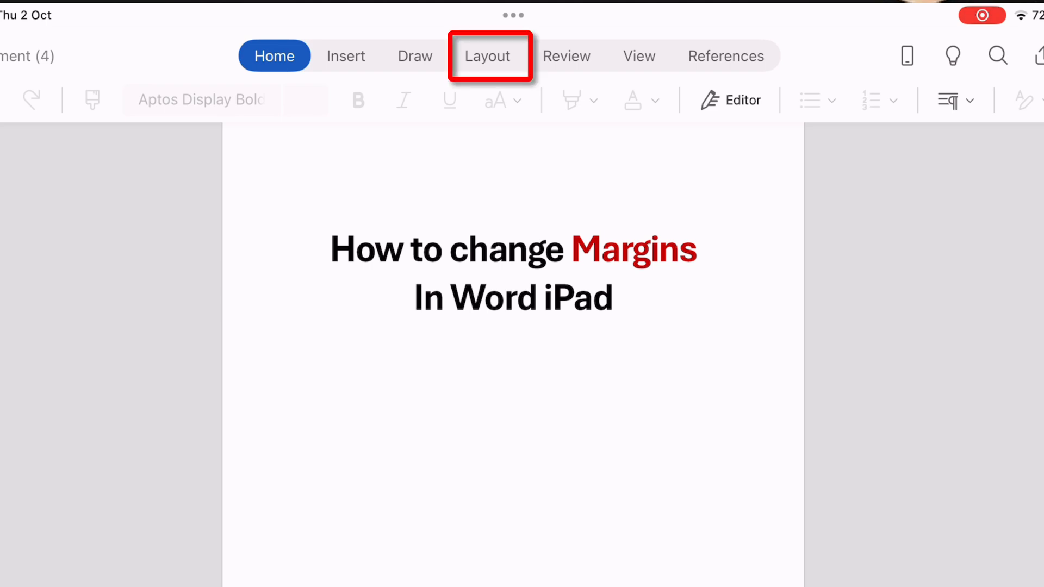
Switch the ribbon to the Layout tab to show page layout tools
click(488, 56)
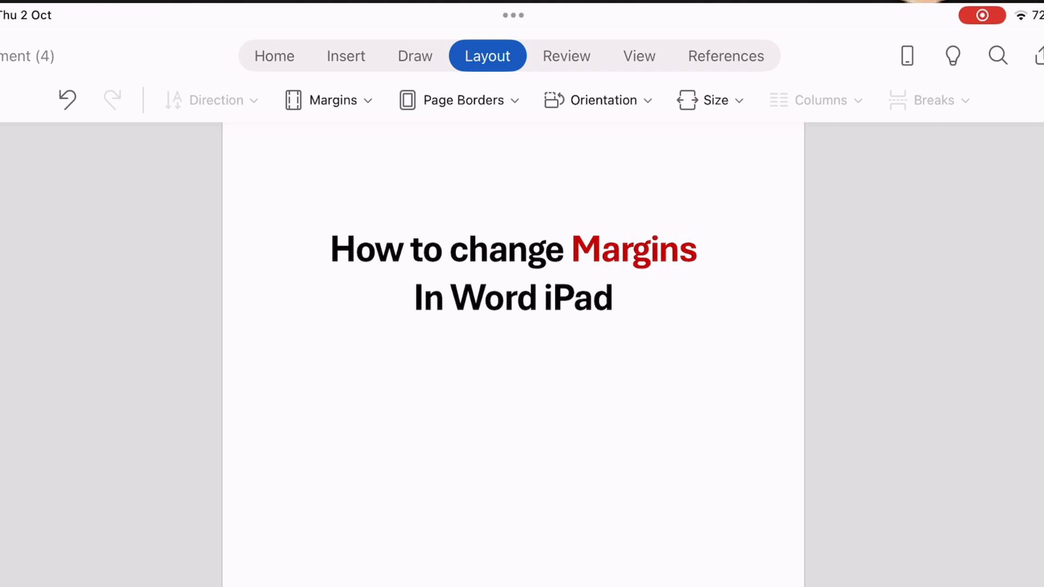
click(708, 100)
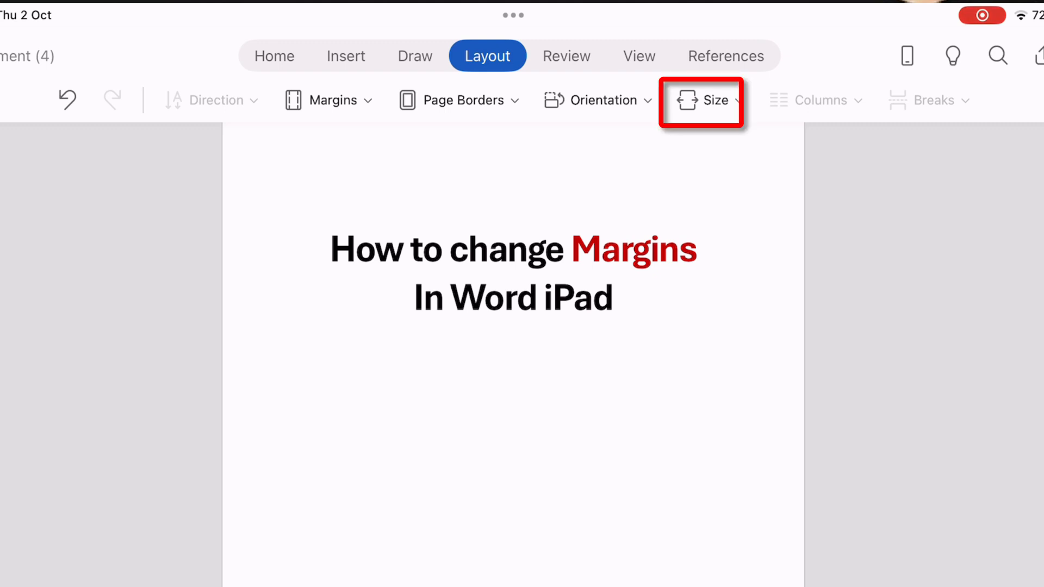
Change the paper size to A4 (21 cm x 29.7 cm)
click(710, 100)
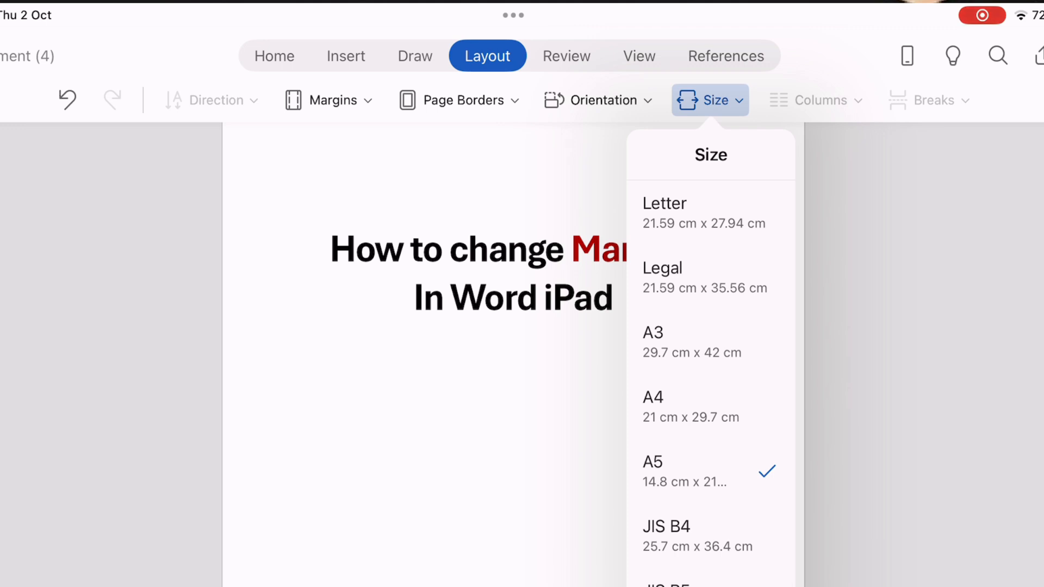
click(711, 100)
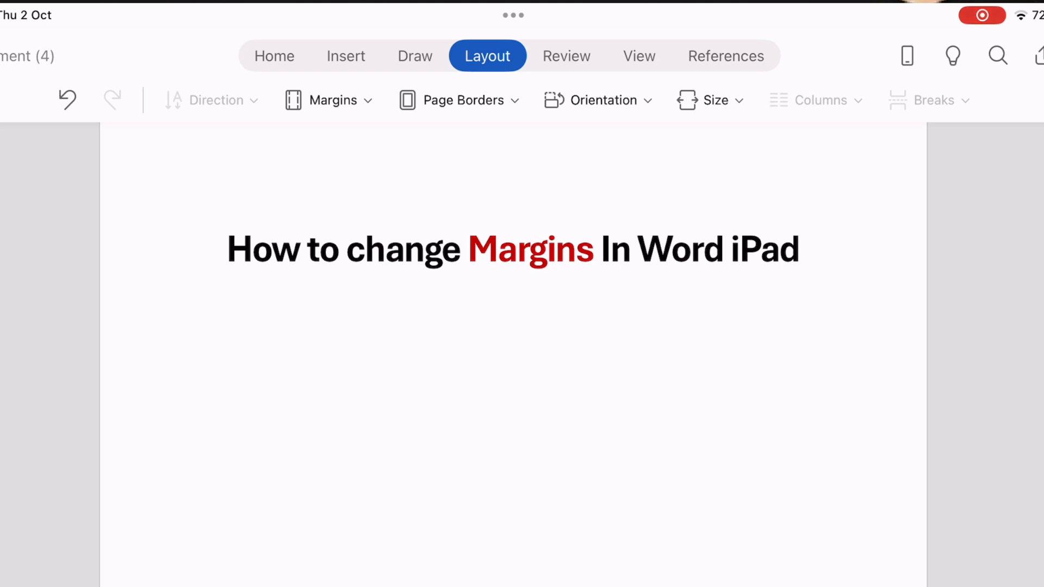
click(326, 100)
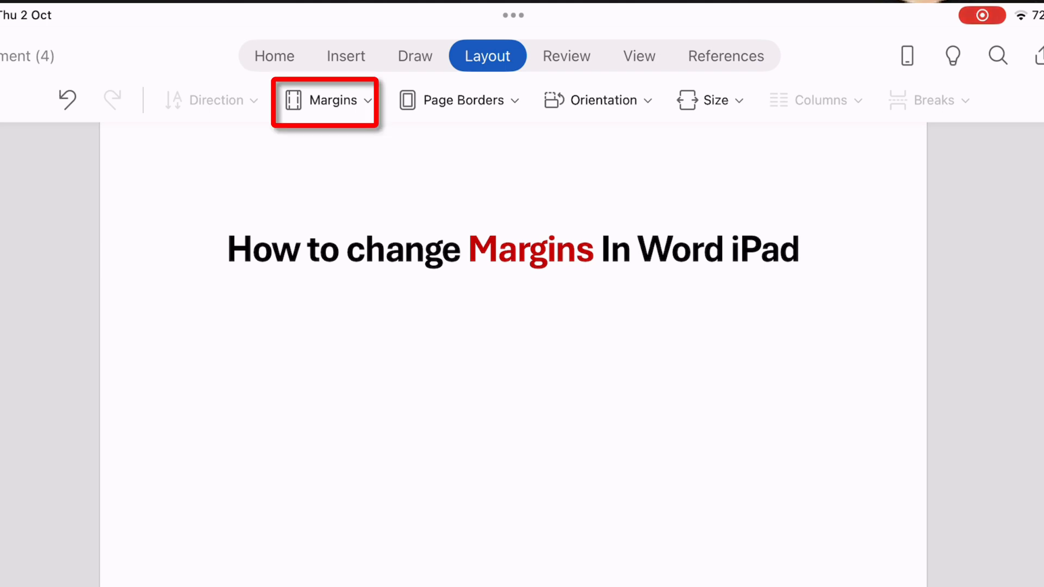
Open Custom Margins from the Margins presets, showing all margins at 2.54 cm
click(327, 100)
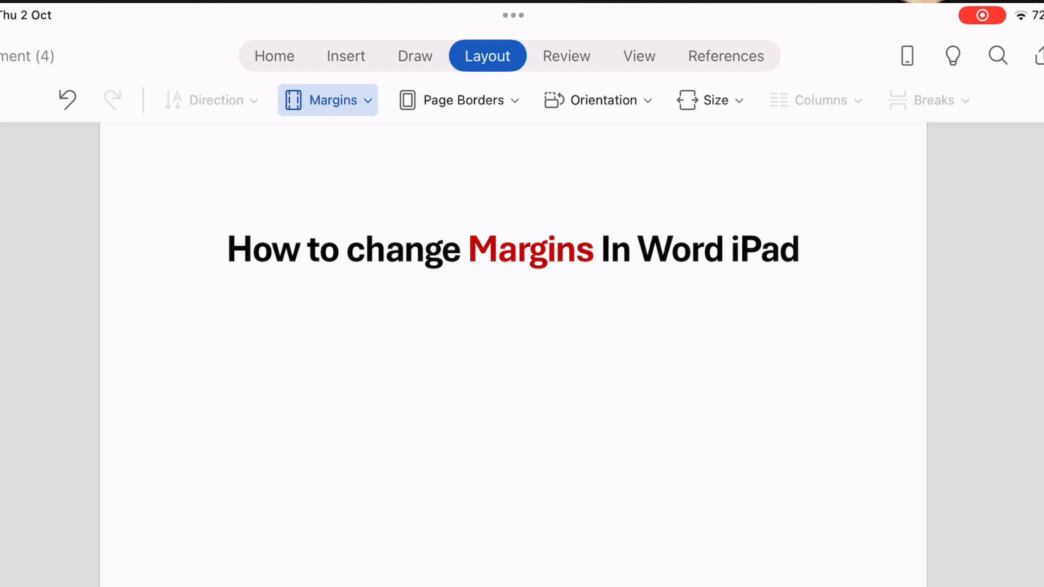
click(328, 100)
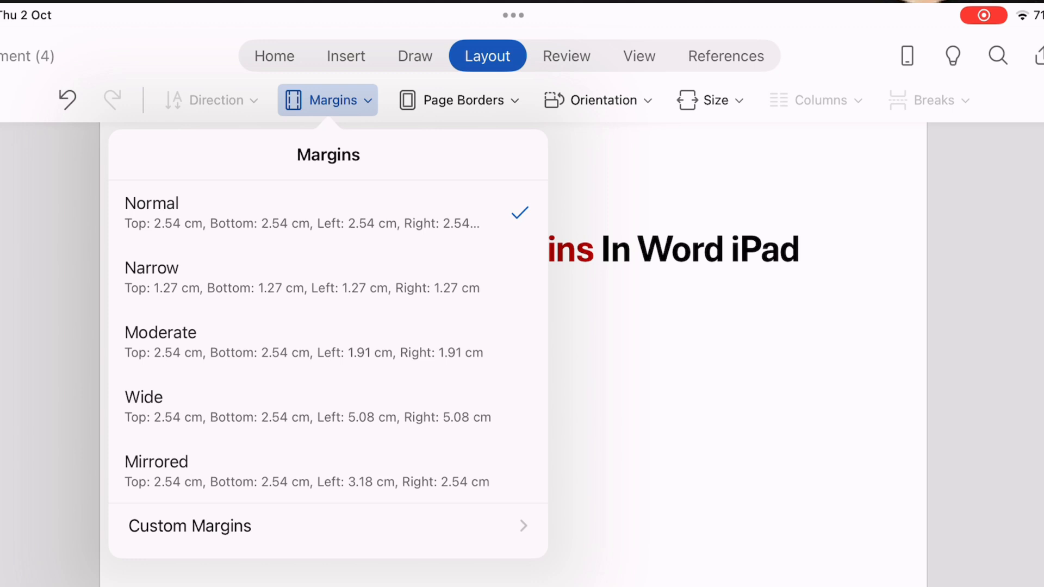
click(186, 526)
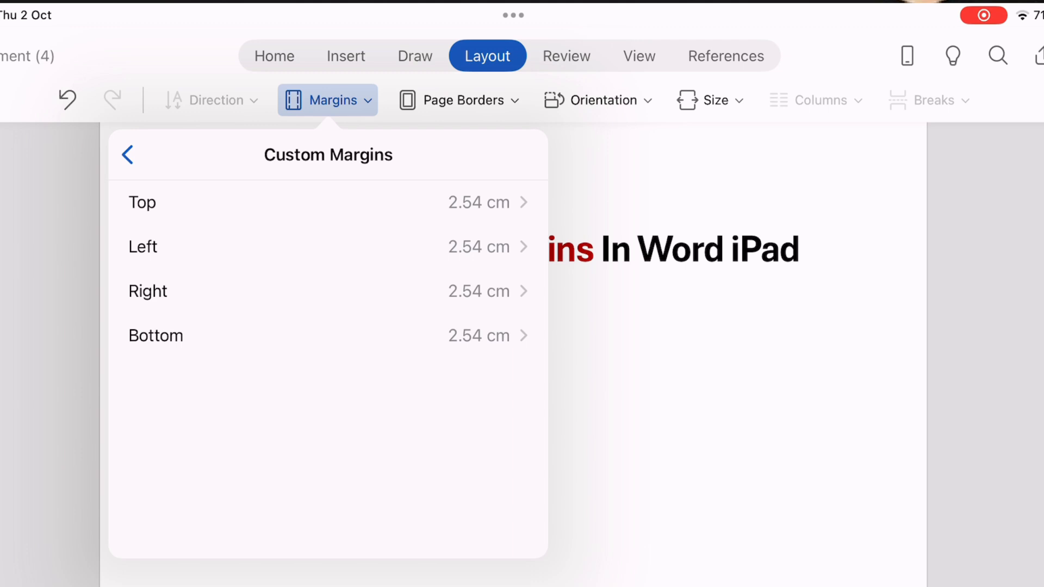
Begin editing the Left margin value in Custom Margins
click(478, 247)
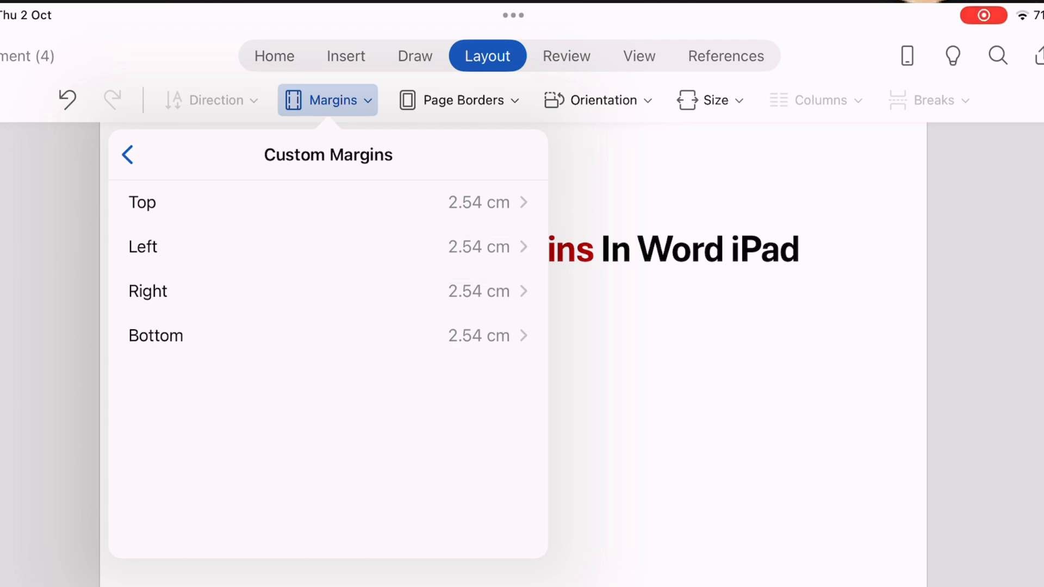
click(143, 247)
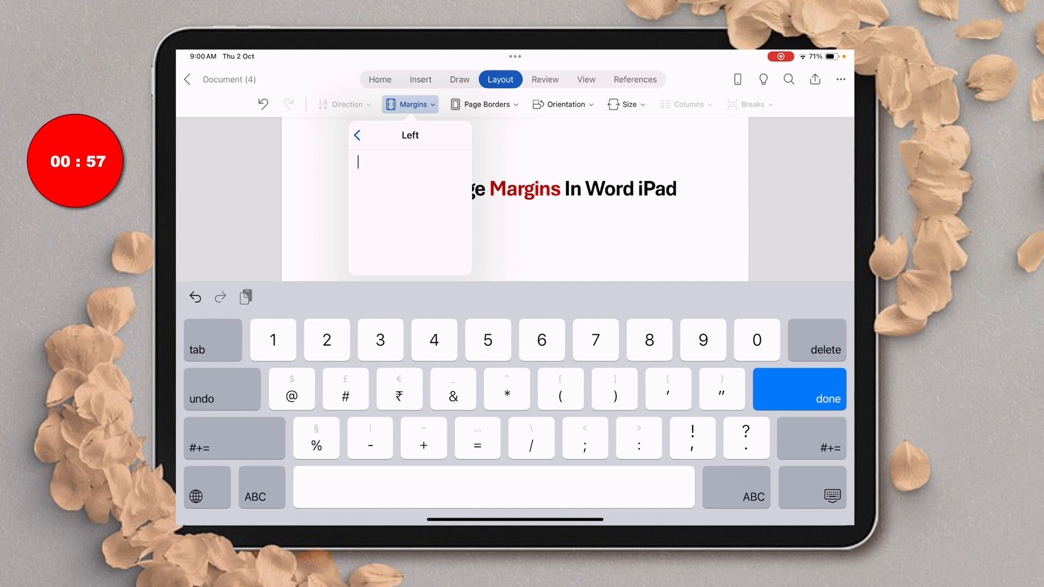
Enter 3.5 cm as the left margin and return to Custom Margins
text(3)
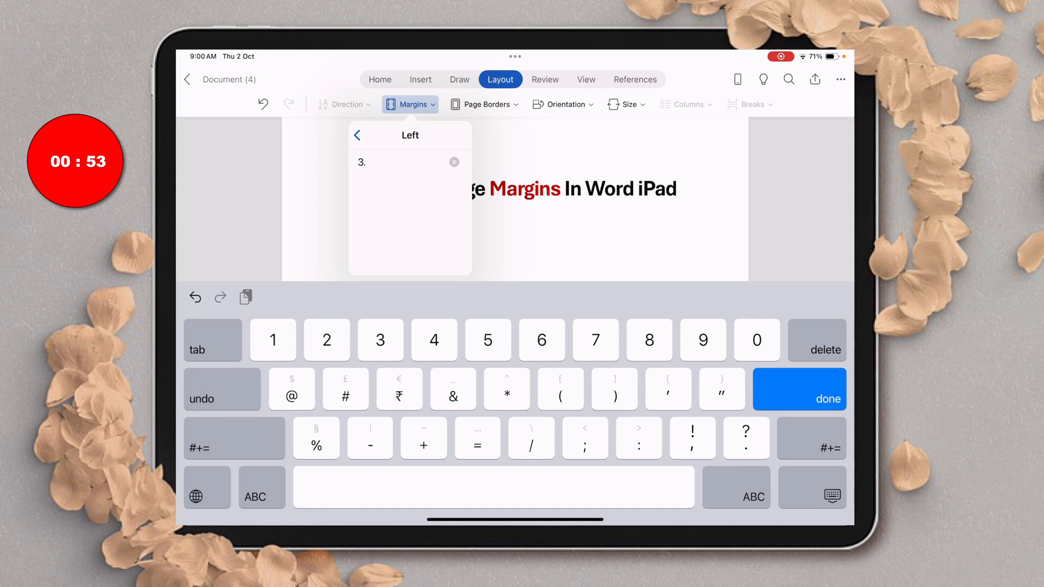
text(.5 cm)
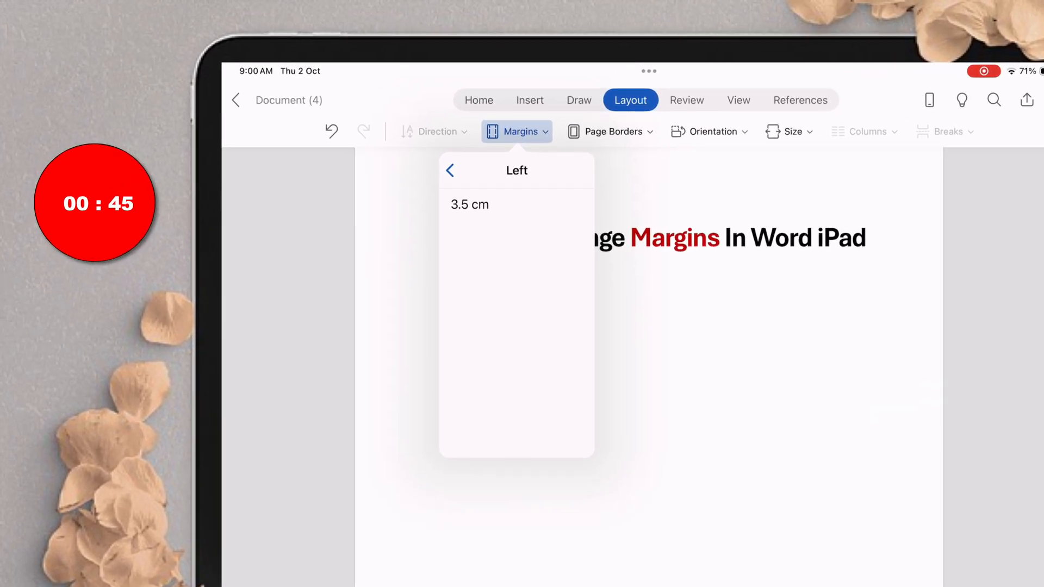
click(450, 170)
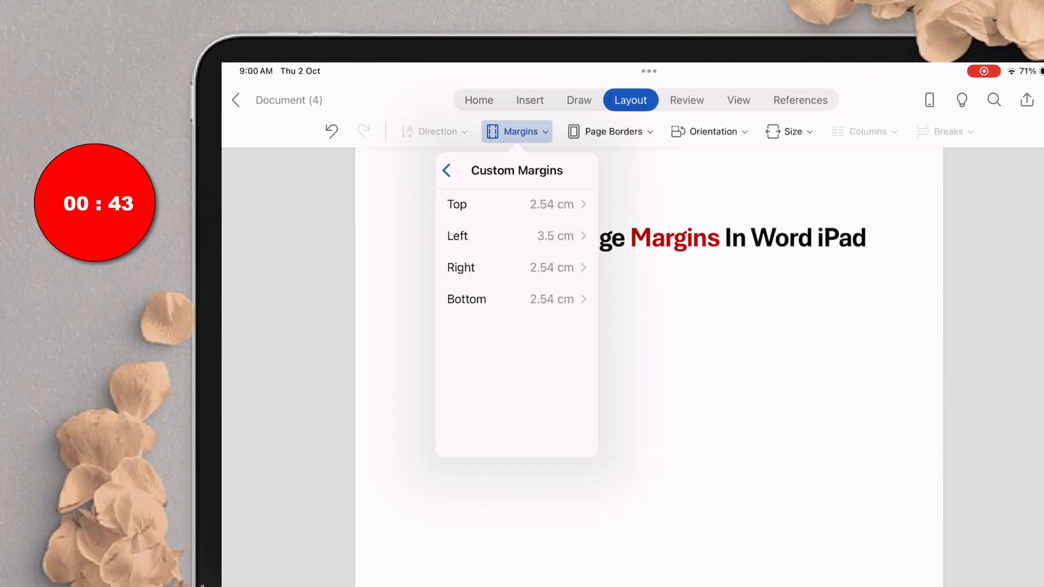
Return to the Margins presets, where Last Custom Setting is checked with 3.5 cm left
click(513, 236)
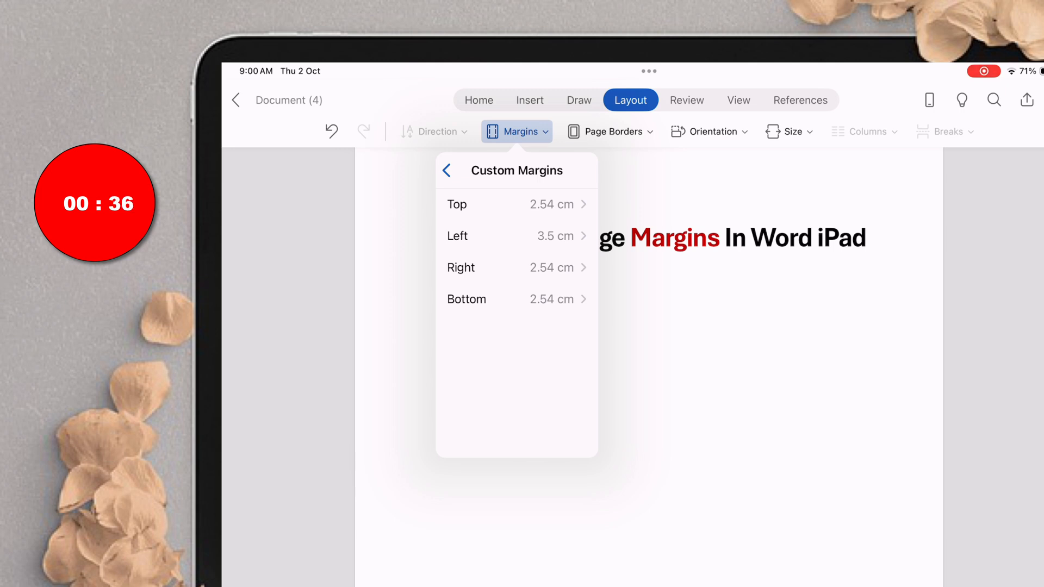
click(446, 171)
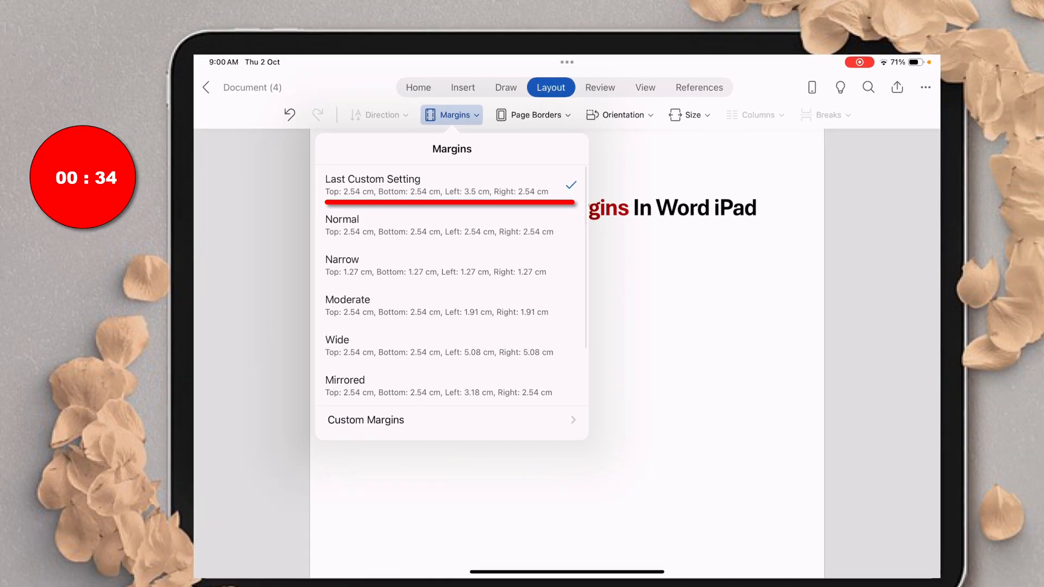